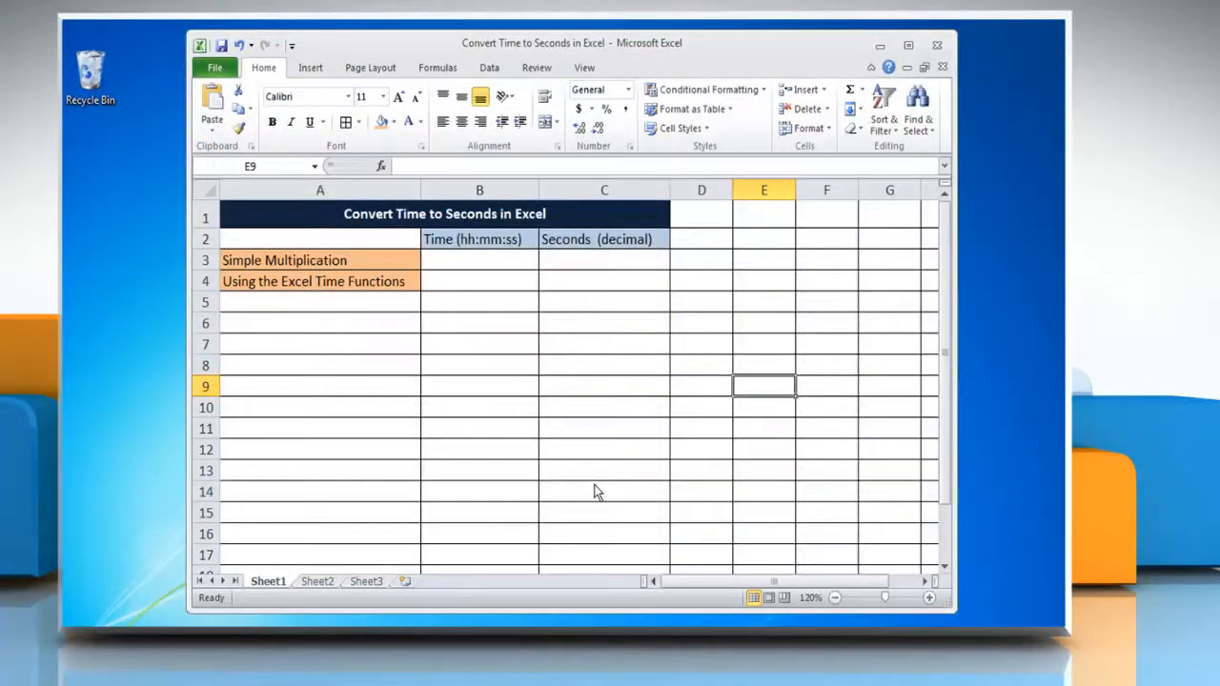
{"action": "mouse_move", "coordinate": [507, 328]}
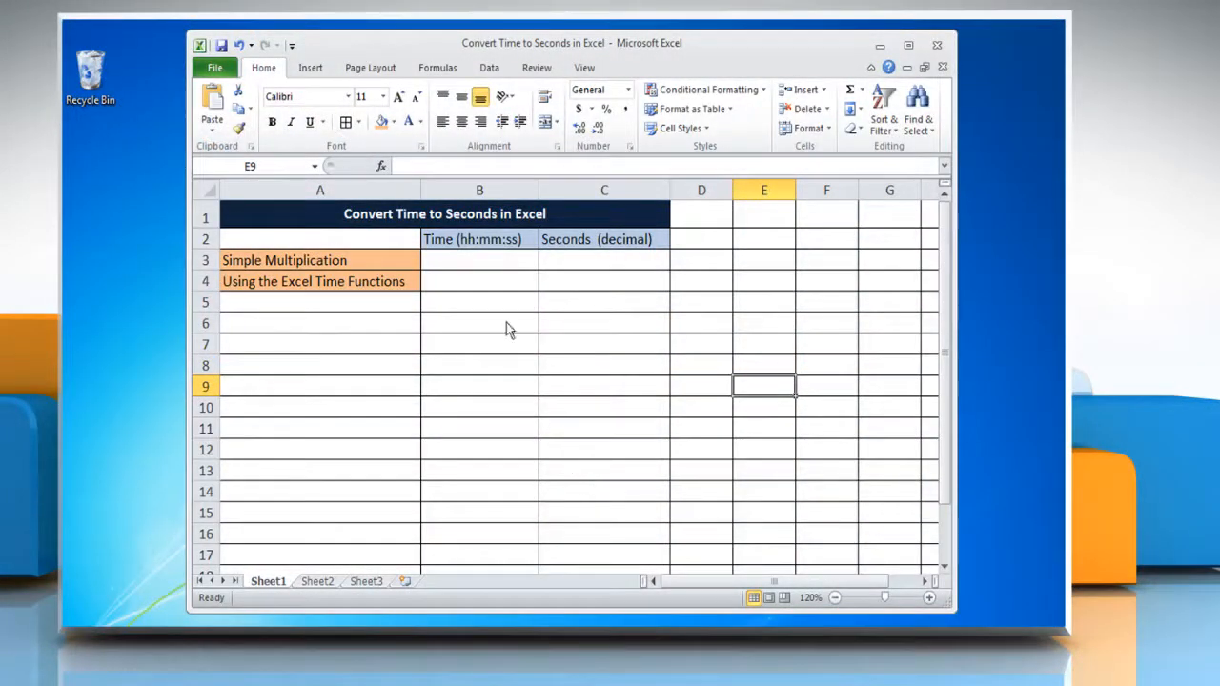
- Enter the time 1:05:30 in cell B3 on the Simple Multiplication row
{"action": "left_click", "coordinate": [481, 259]}
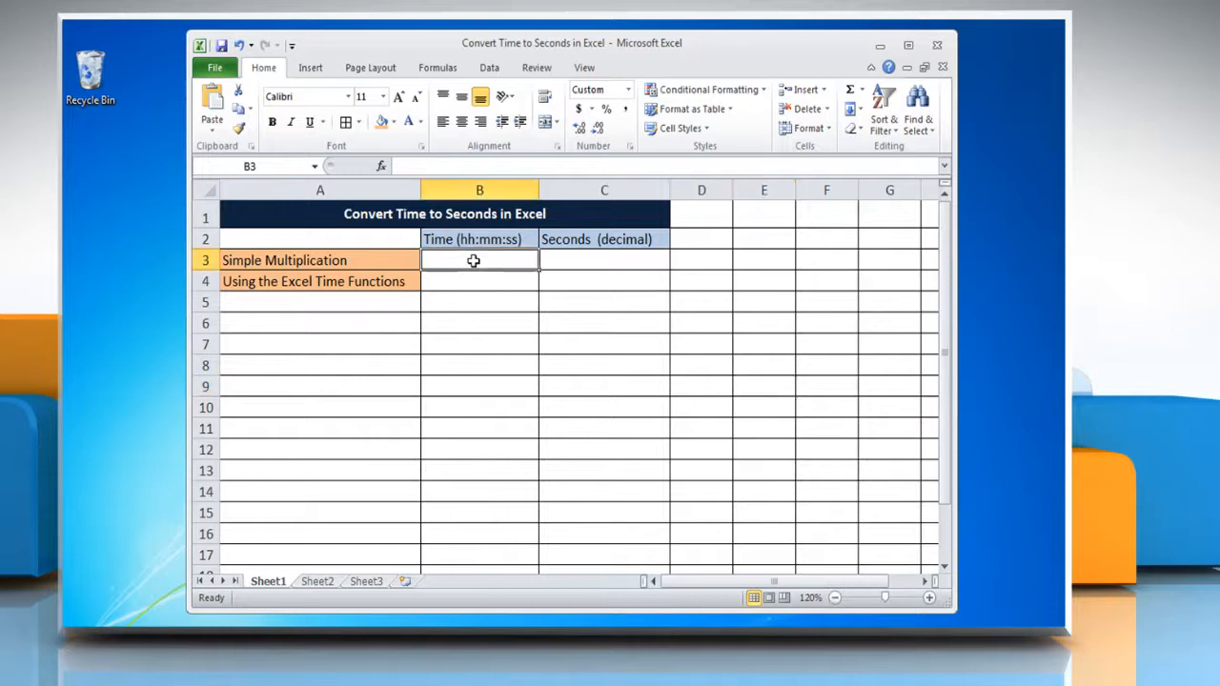
{"action": "type", "text": "01:0"}
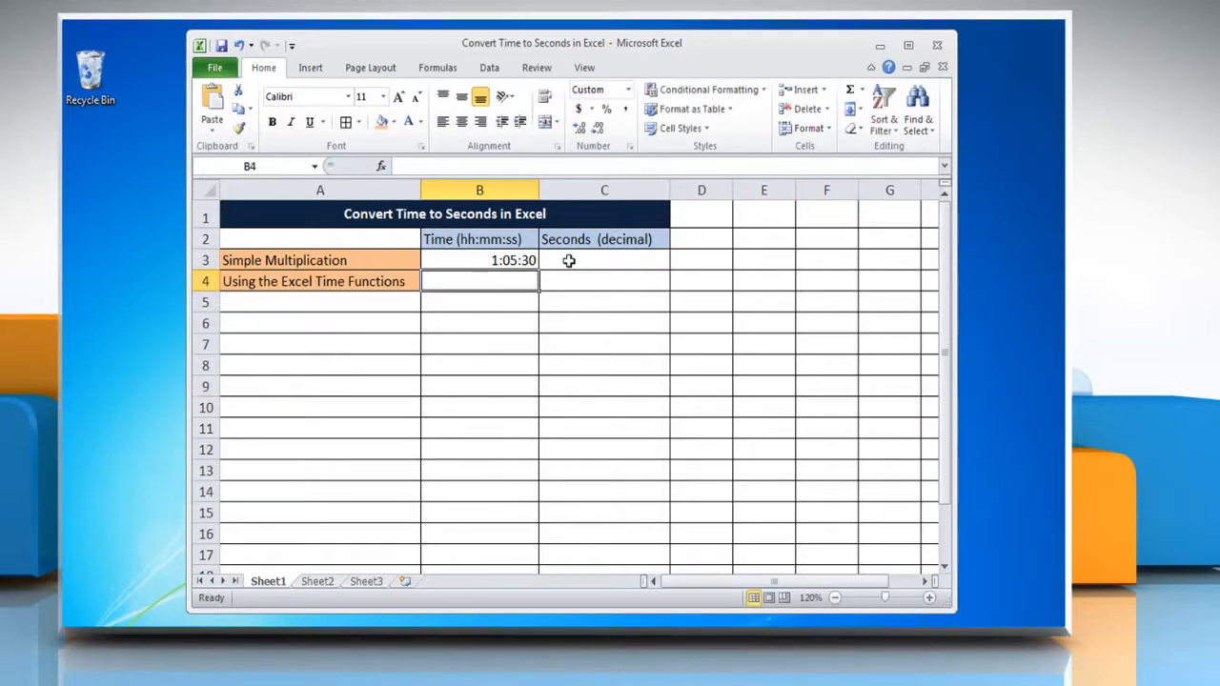
- Give C3 the formula =B3*86400, which still displays as 0:00:00
{"action": "left_click", "coordinate": [602, 259]}
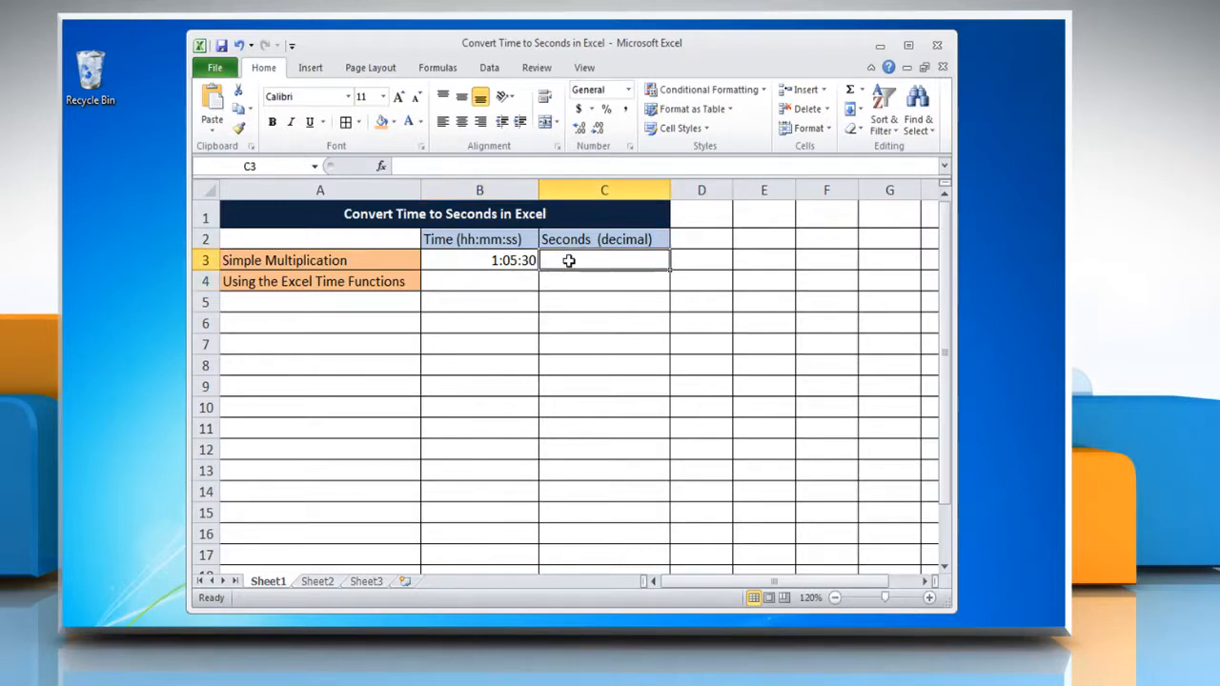
{"action": "type", "text": "="}
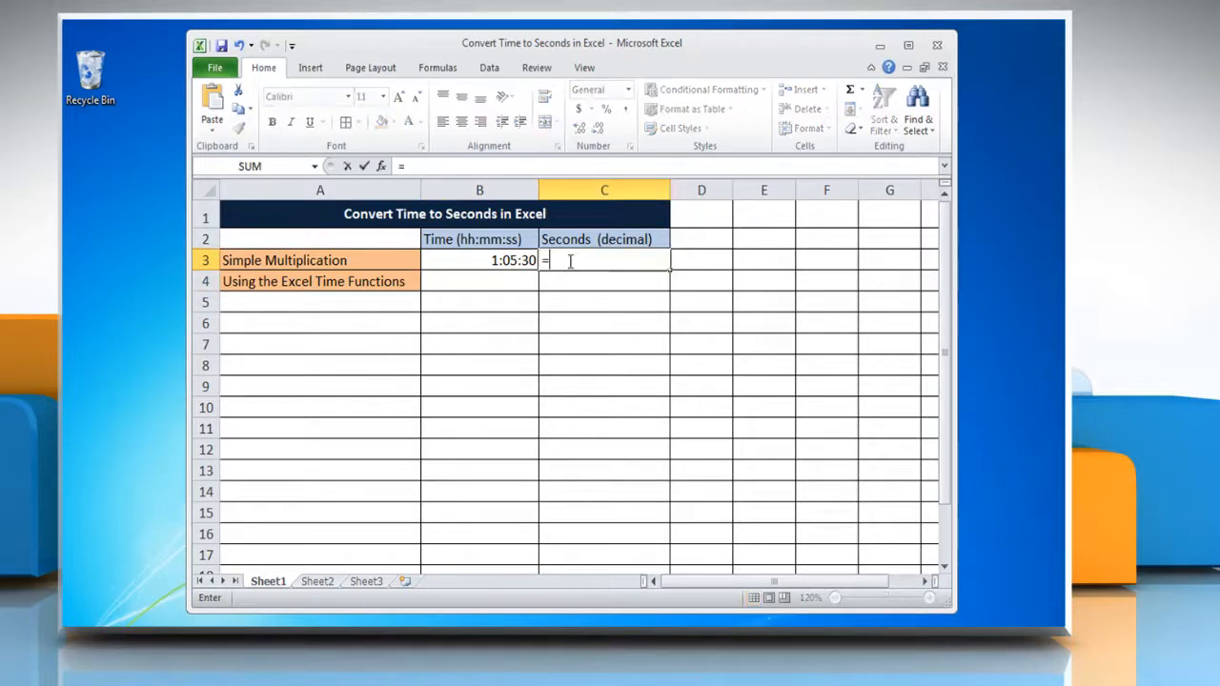
{"action": "type", "text": "B"}
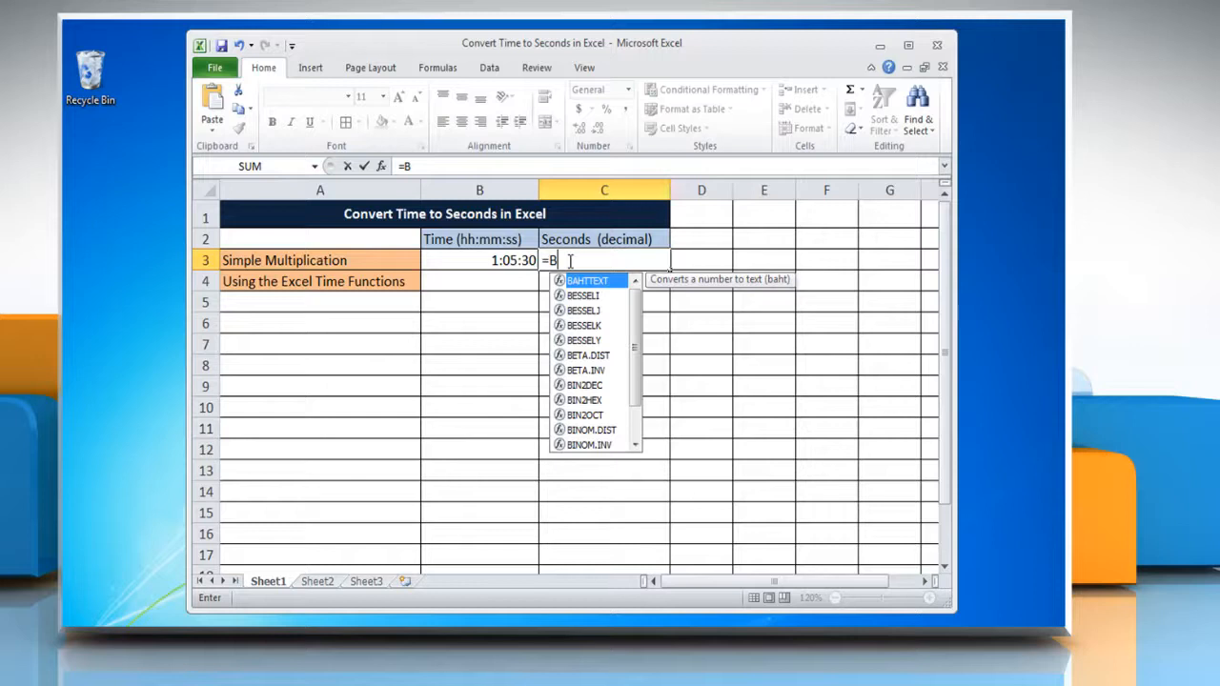
{"action": "type", "text": "3"}
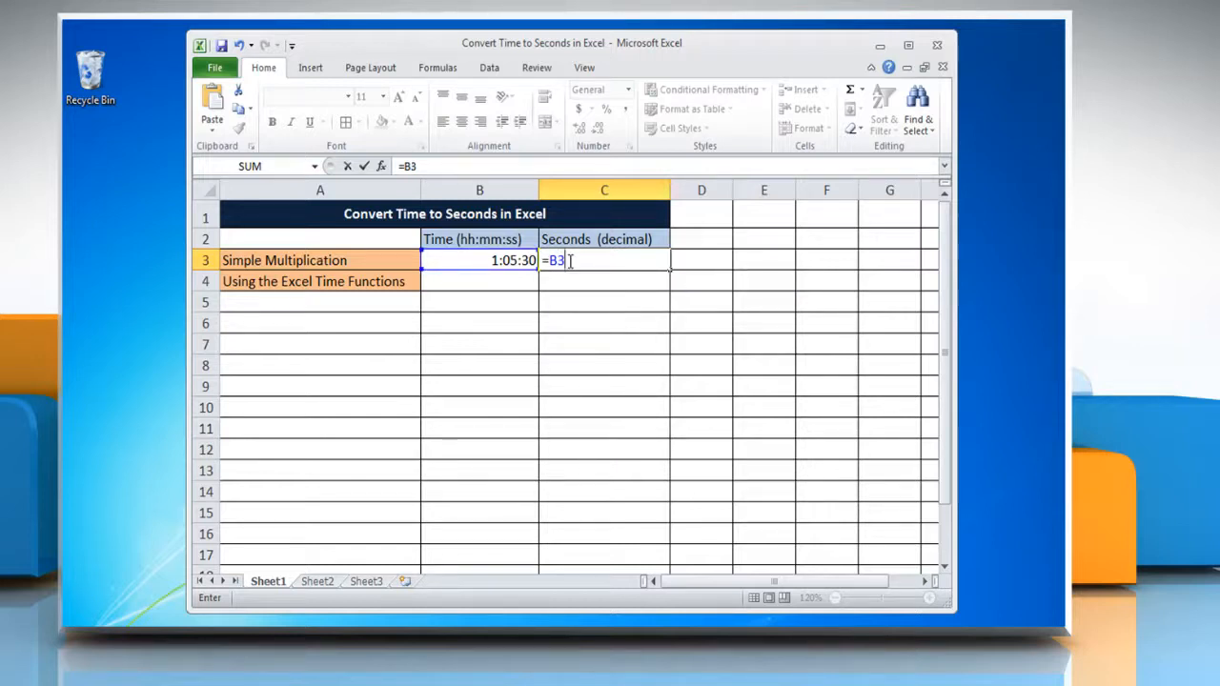
{"action": "type", "text": "*86"}
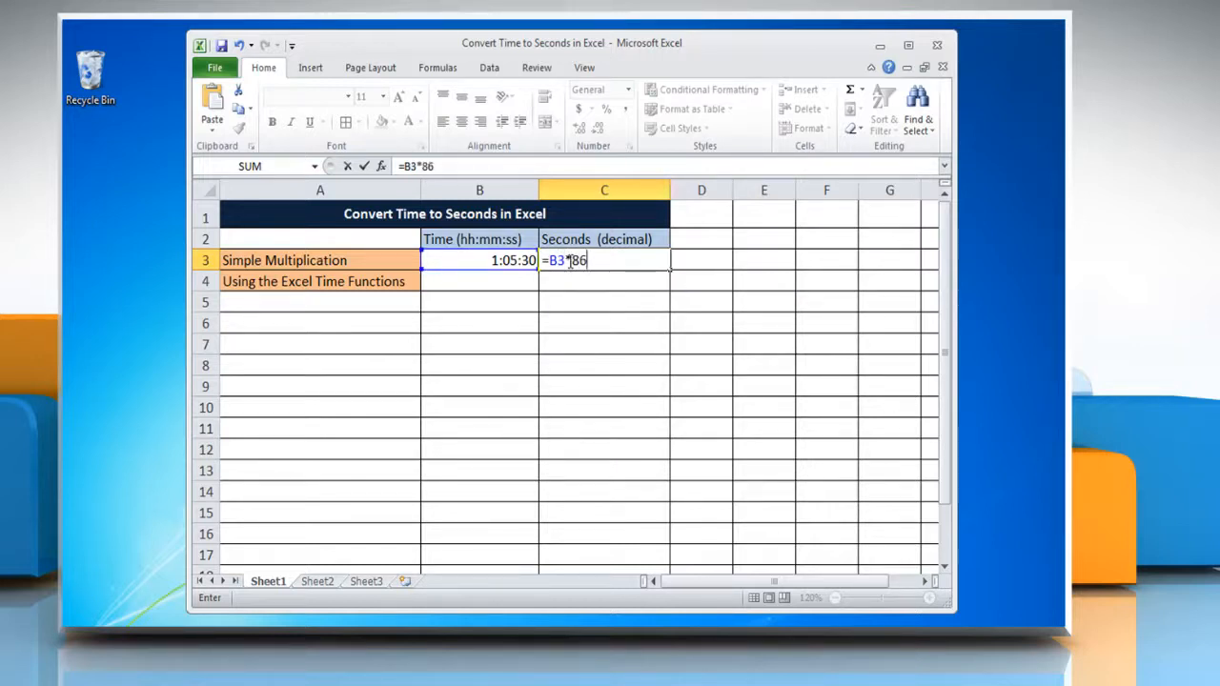
{"action": "type", "text": "400"}
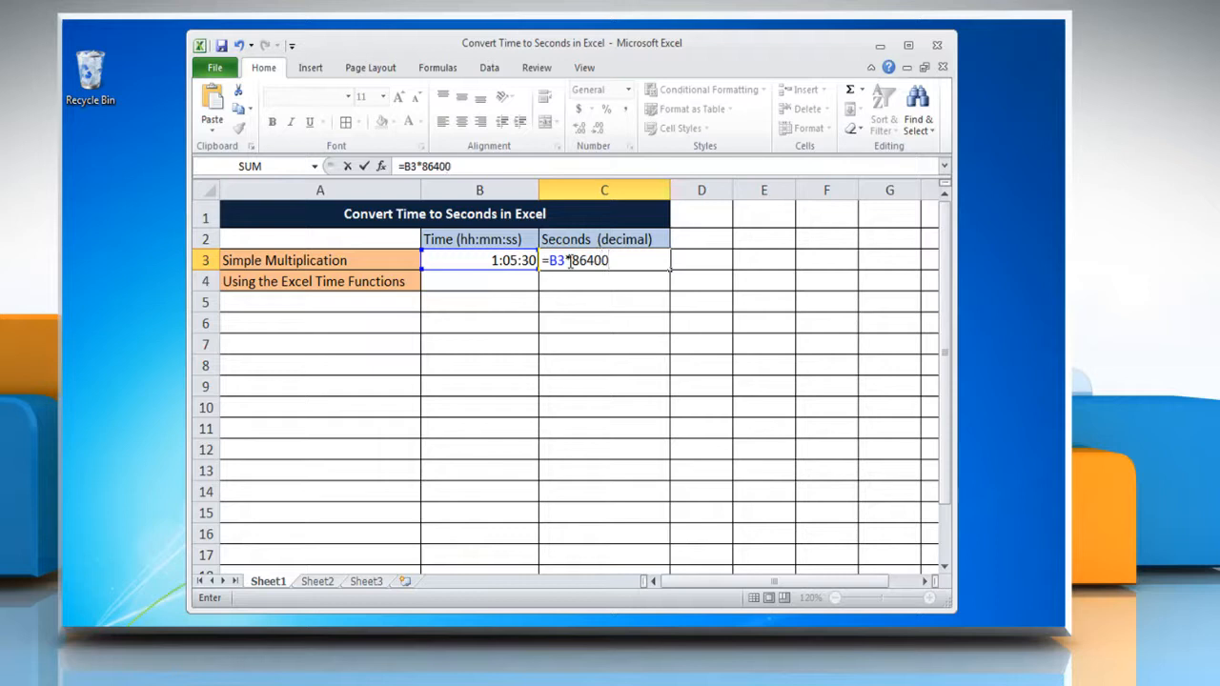
{"action": "key", "text": "Return"}
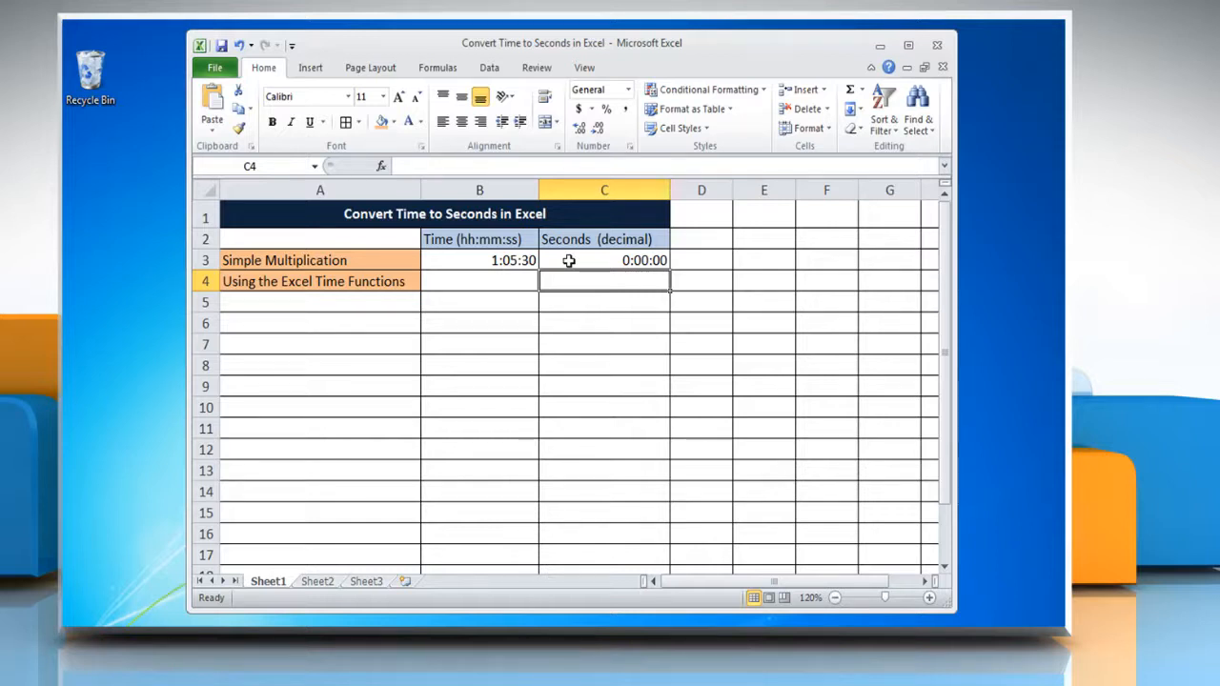
{"action": "left_click", "coordinate": [602, 259]}
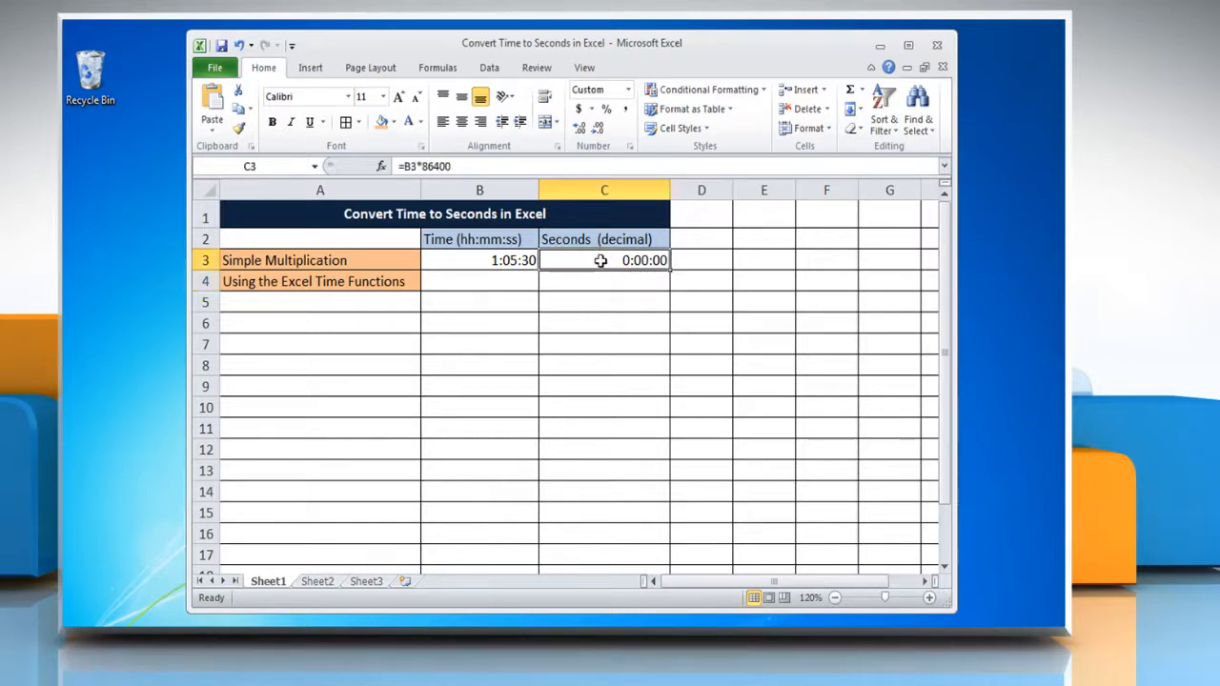
- Format C3 as a General number so it shows 3930 seconds
{"action": "right_click", "coordinate": [602, 260]}
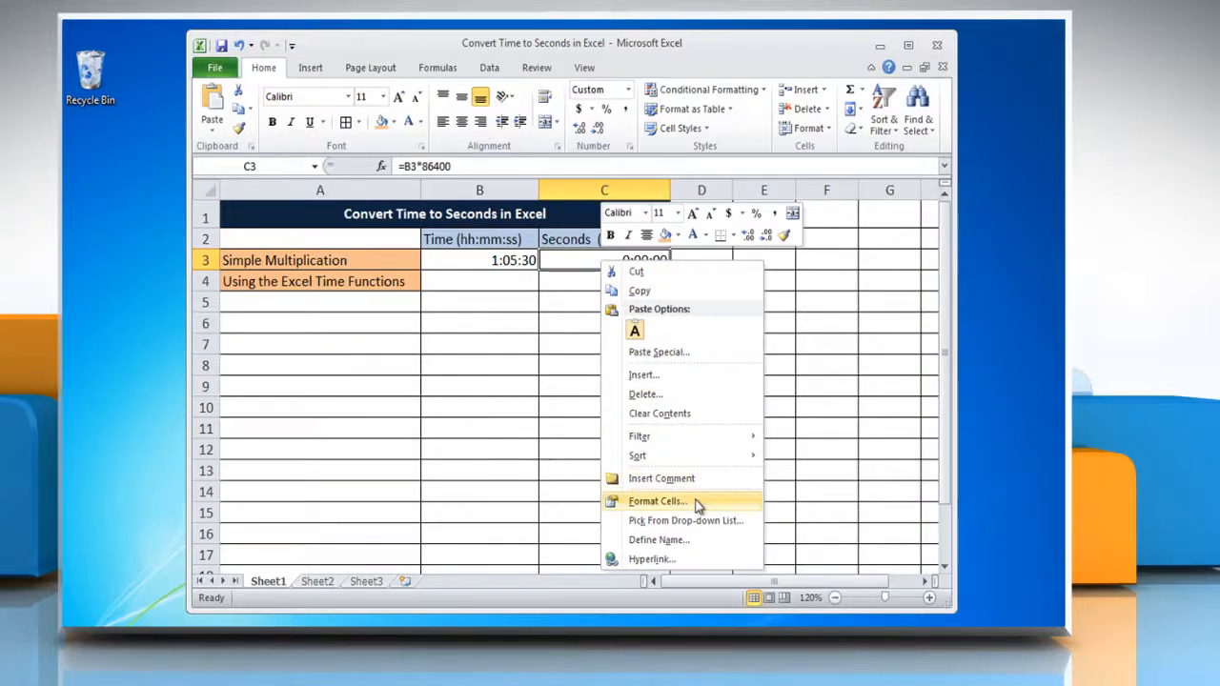
{"action": "left_click", "coordinate": [655, 499]}
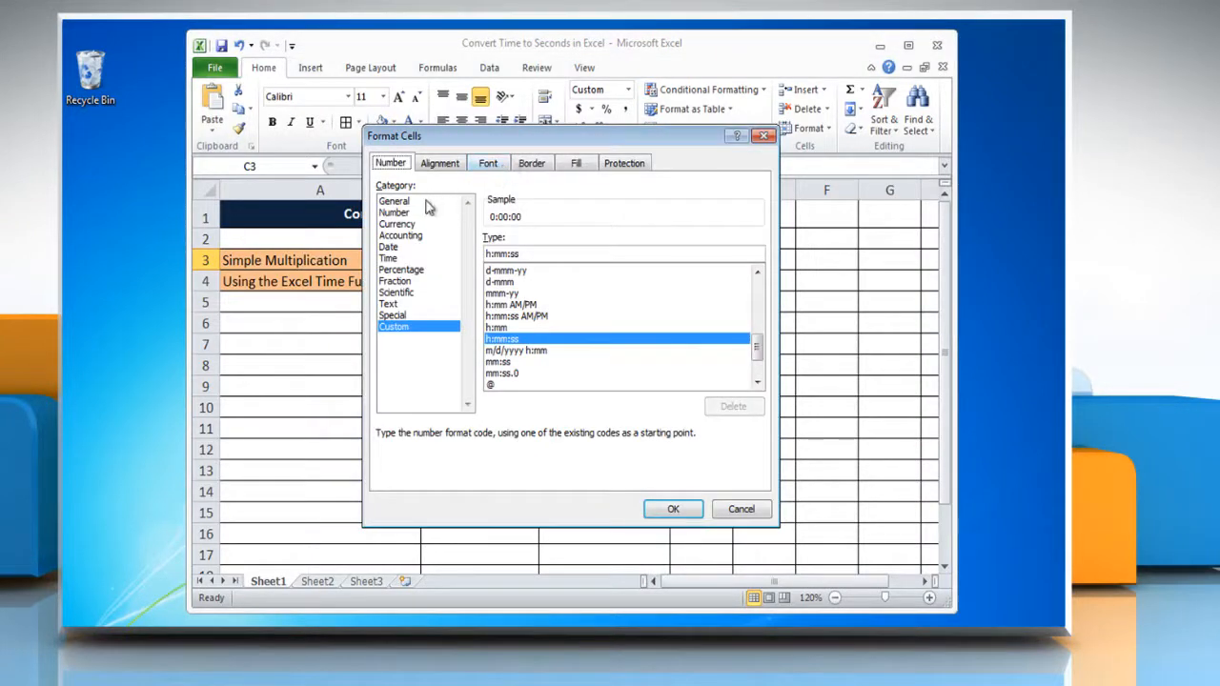
{"action": "left_click", "coordinate": [392, 200]}
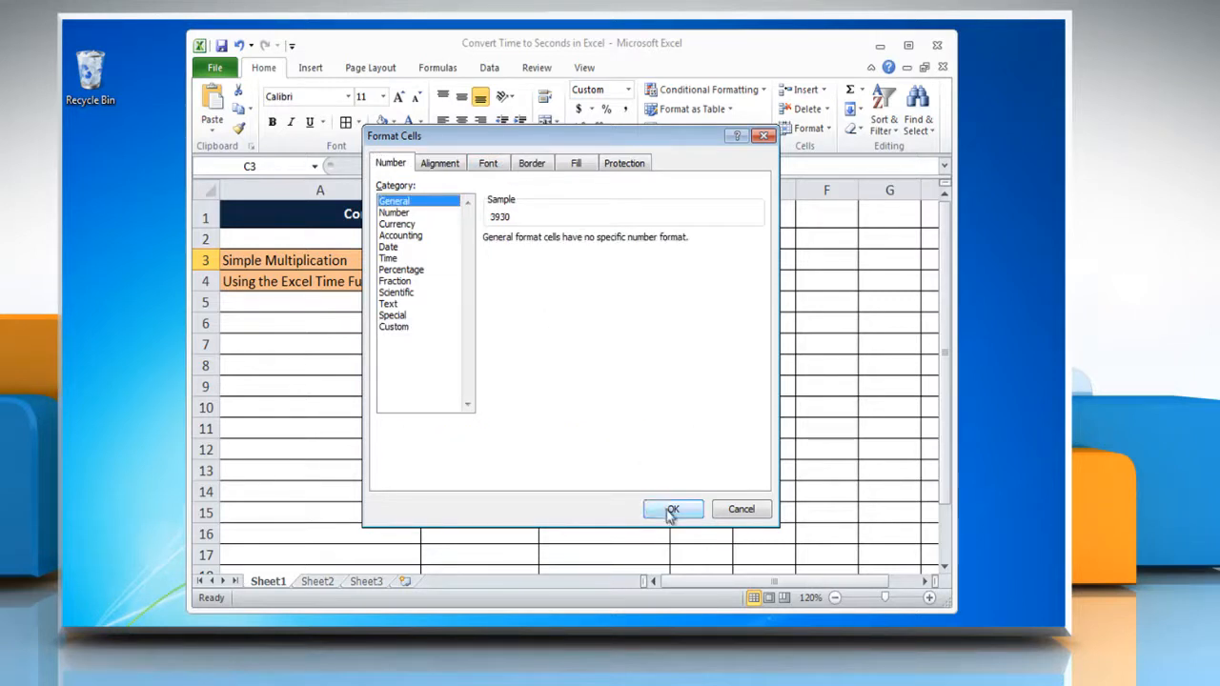
{"action": "left_click", "coordinate": [673, 507]}
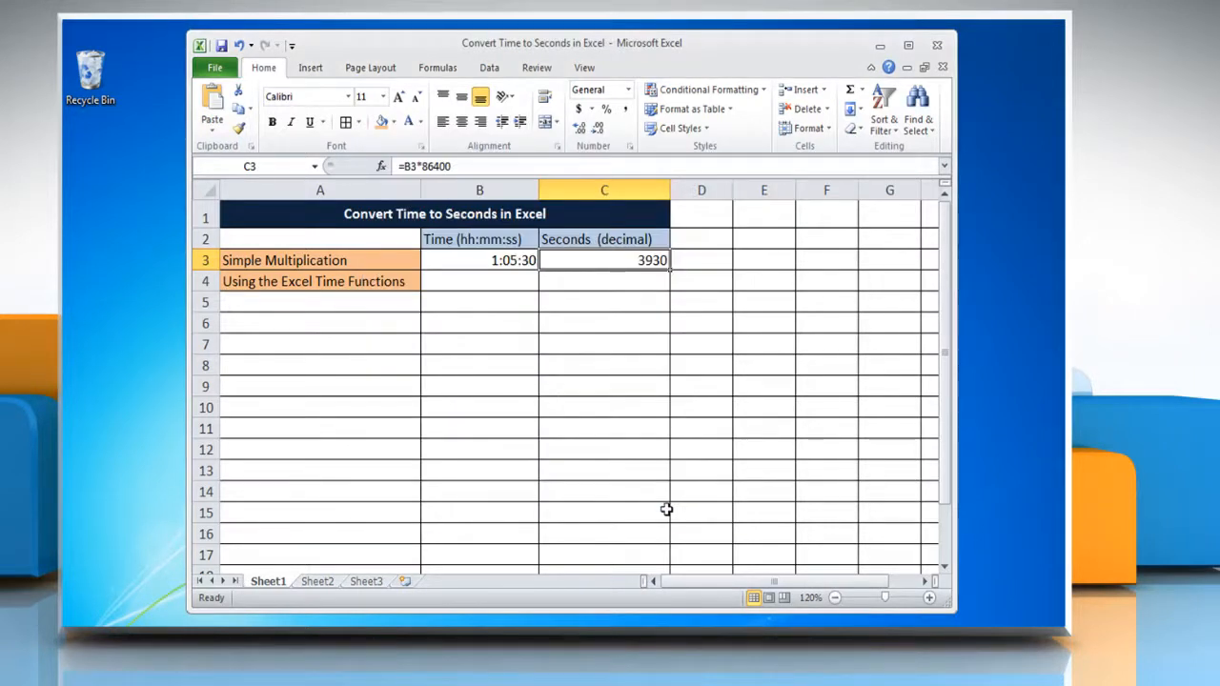
{"action": "mouse_move", "coordinate": [657, 499]}
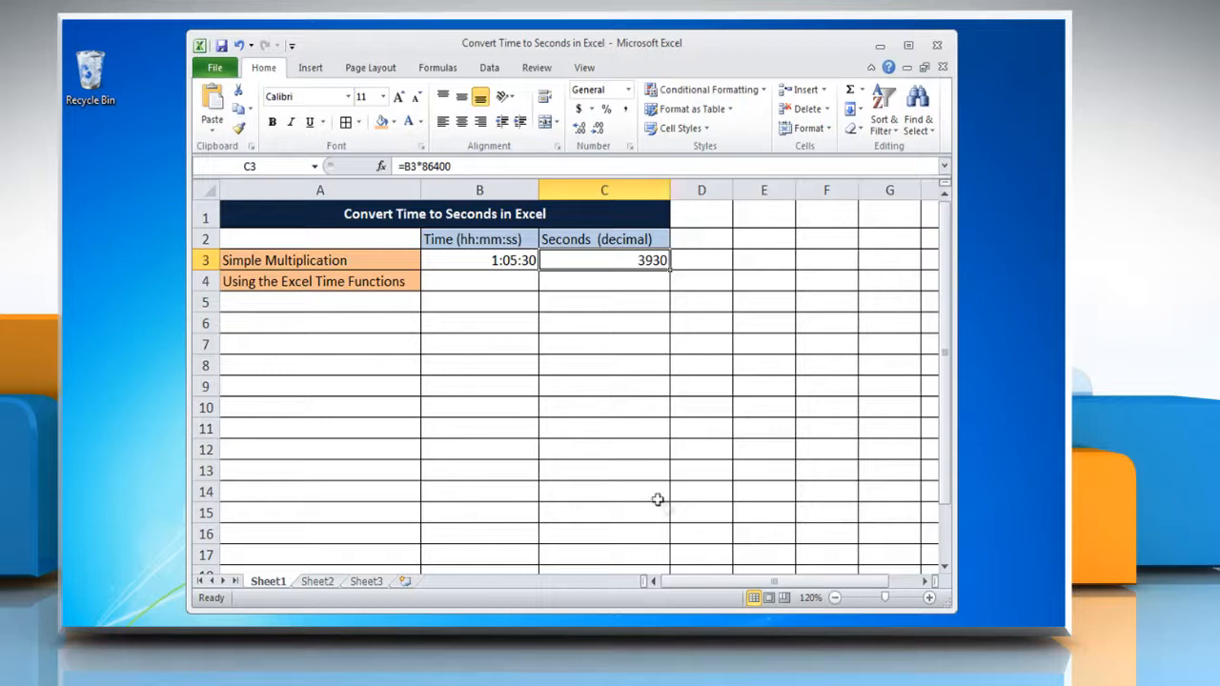
{"action": "mouse_move", "coordinate": [505, 286]}
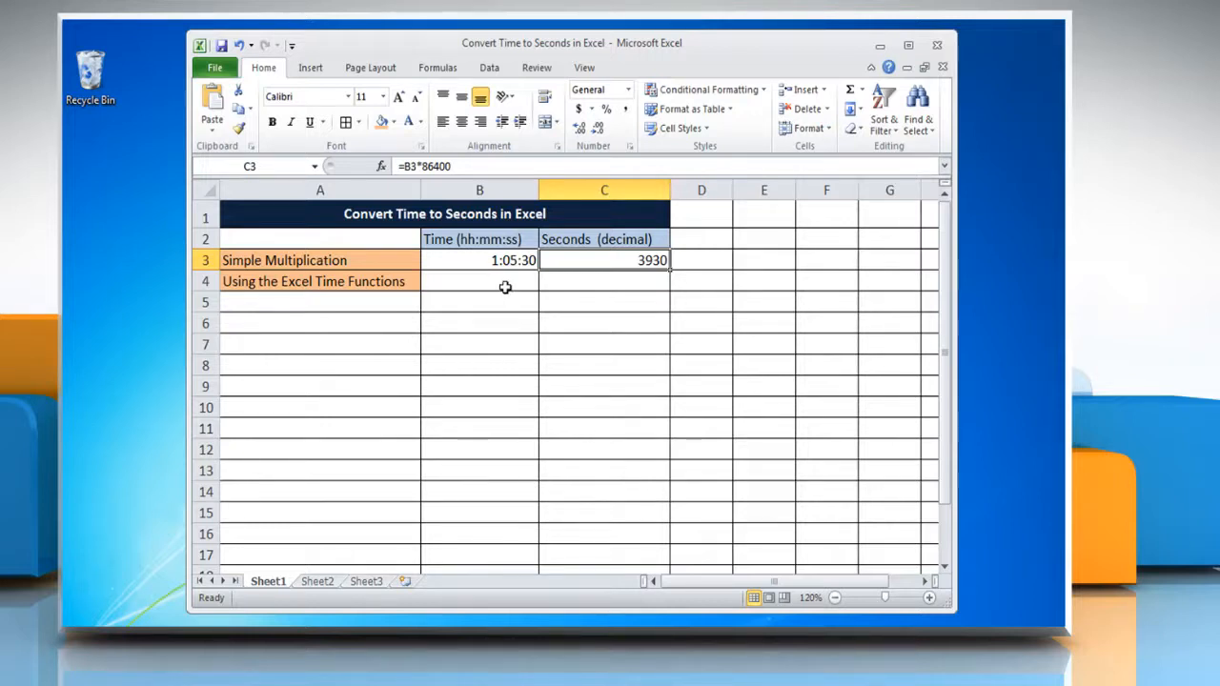
- Enter the time 3:10:26 in cell B4 on the Excel Time Functions row
{"action": "type", "text": "3:"}
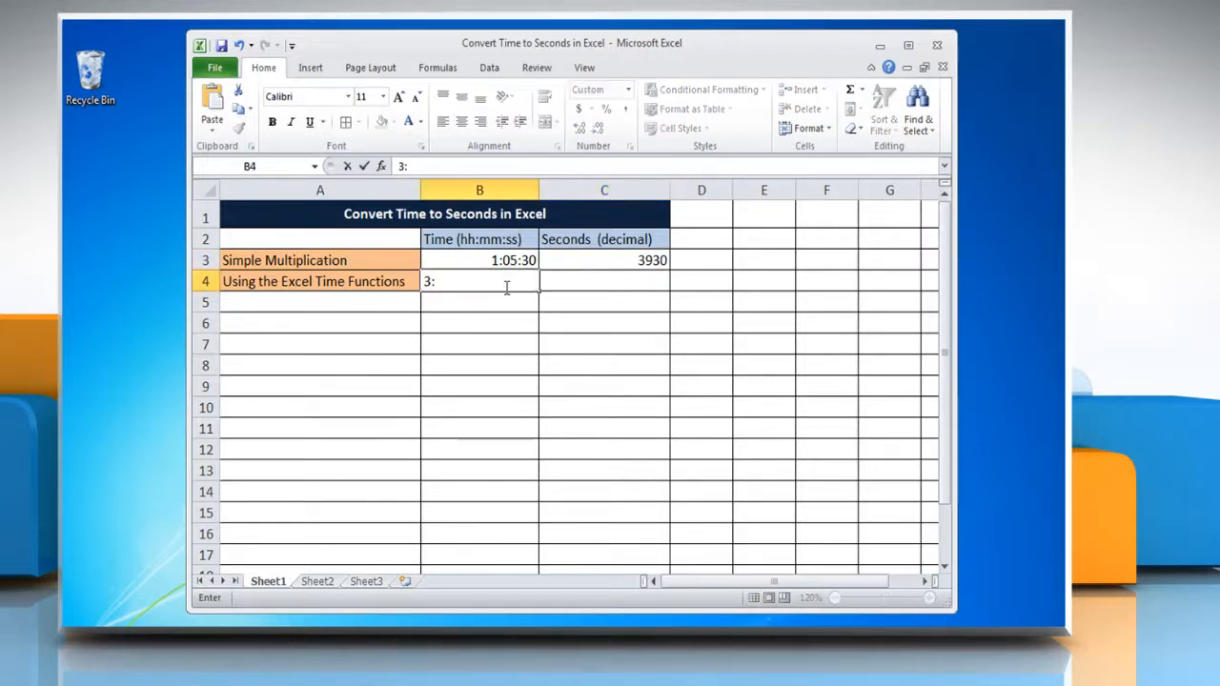
{"action": "type", "text": "10:26"}
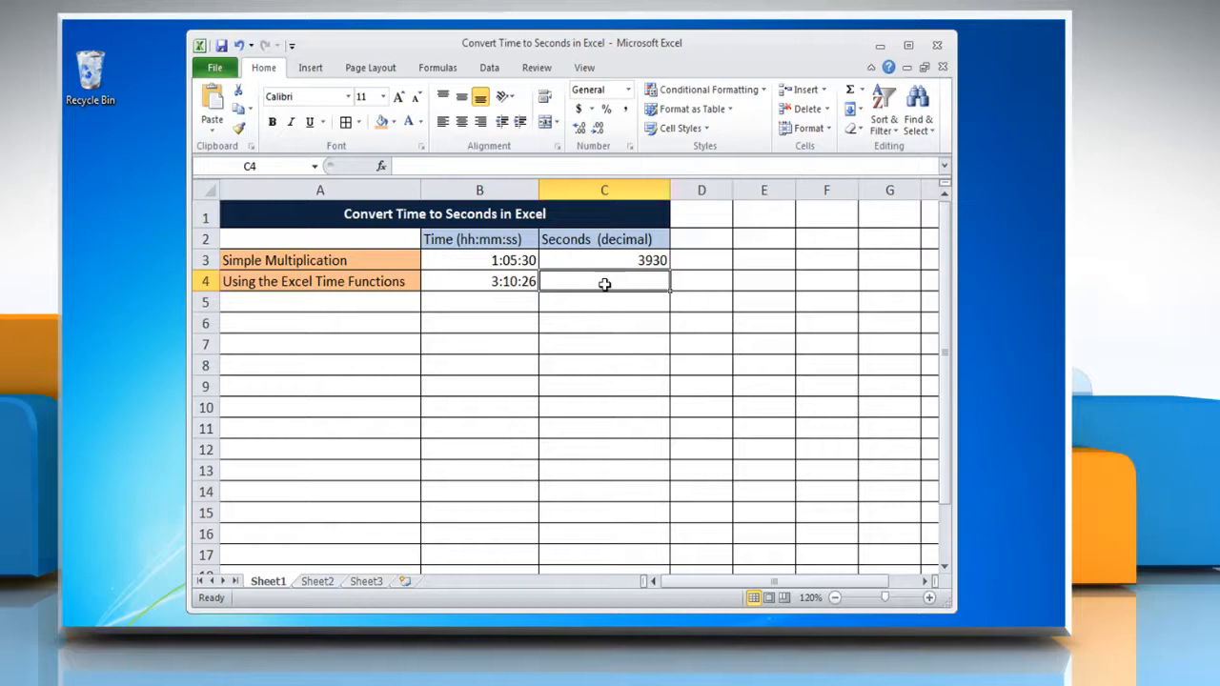
- Give C4 the formula =HOUR(B4)*3600 + MINUTE(B4)*60 + SECOND(B4), still showing 0:00:00
{"action": "type", "text": "=HOU"}
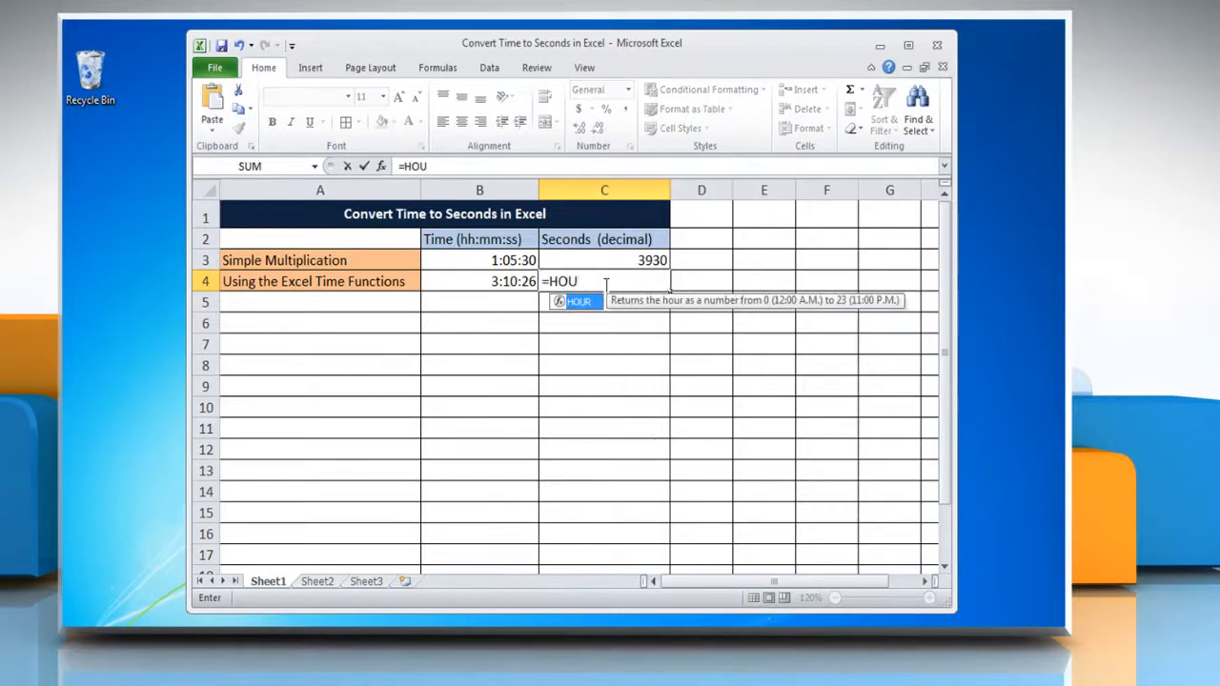
{"action": "type", "text": "R(B"}
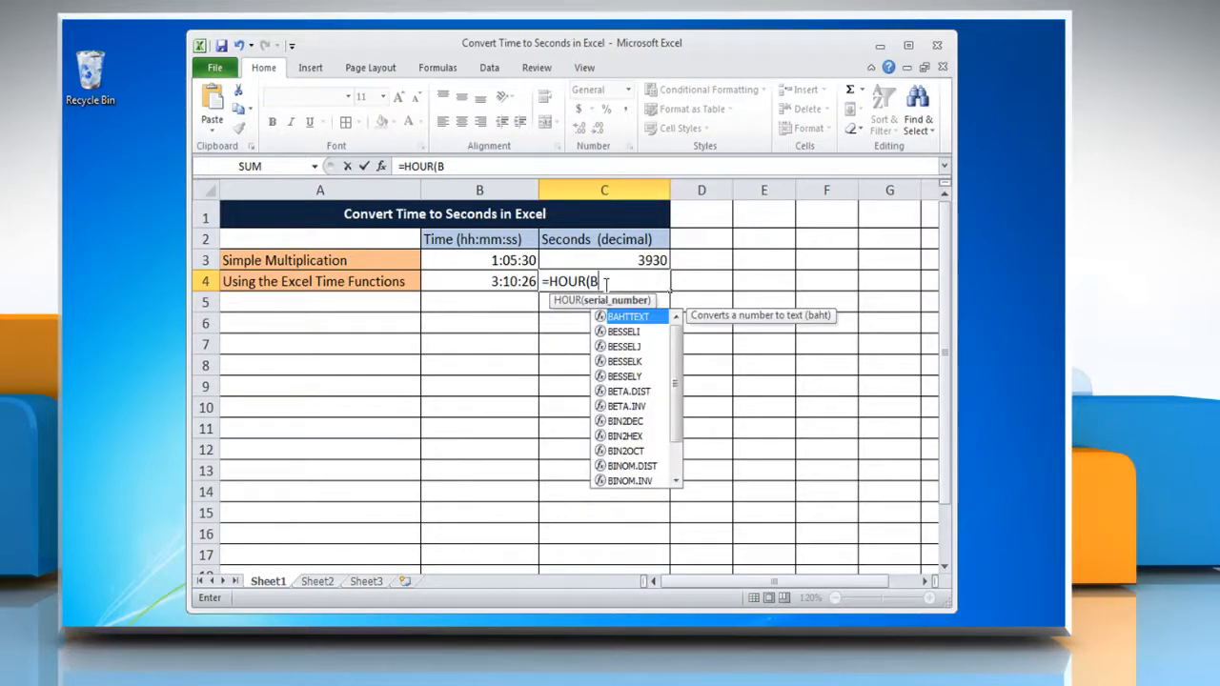
{"action": "type", "text": "4"}
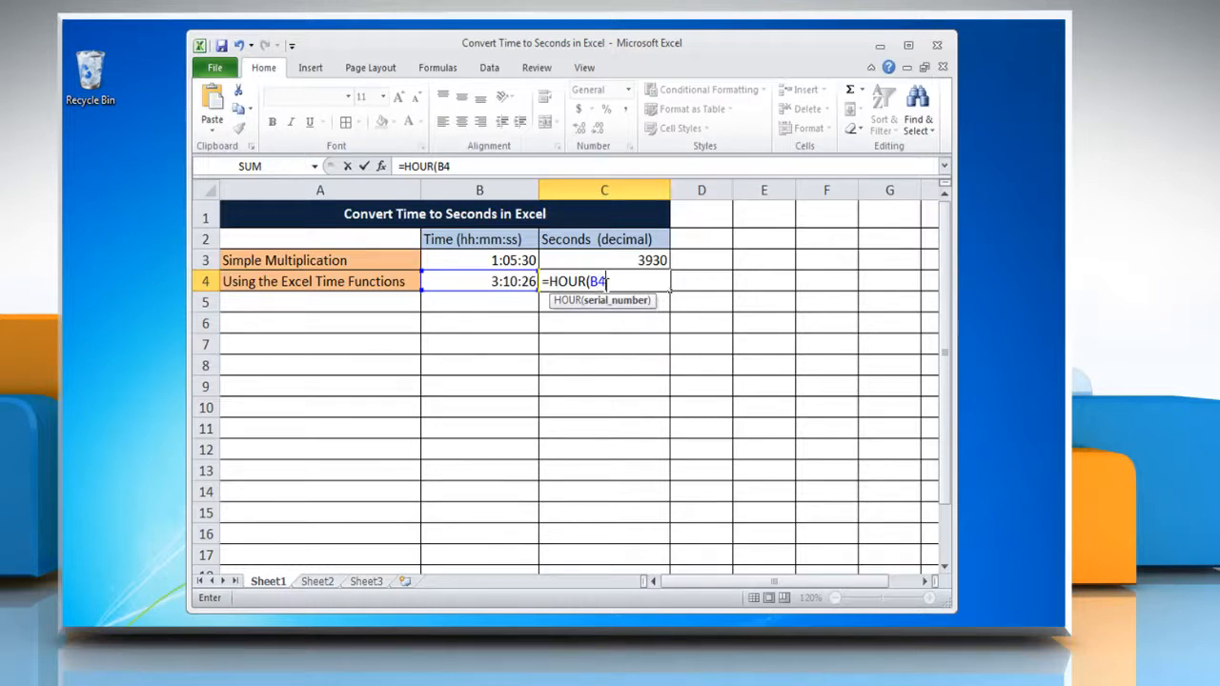
{"action": "type", "text": ")*"}
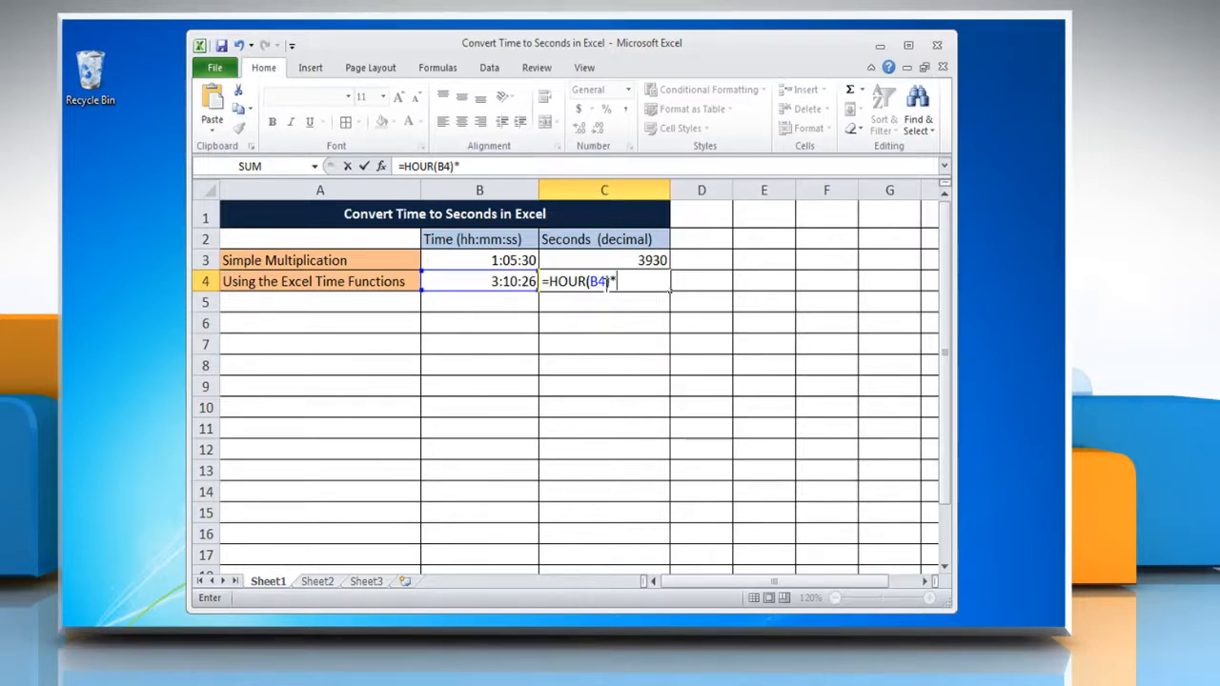
{"action": "type", "text": "360"}
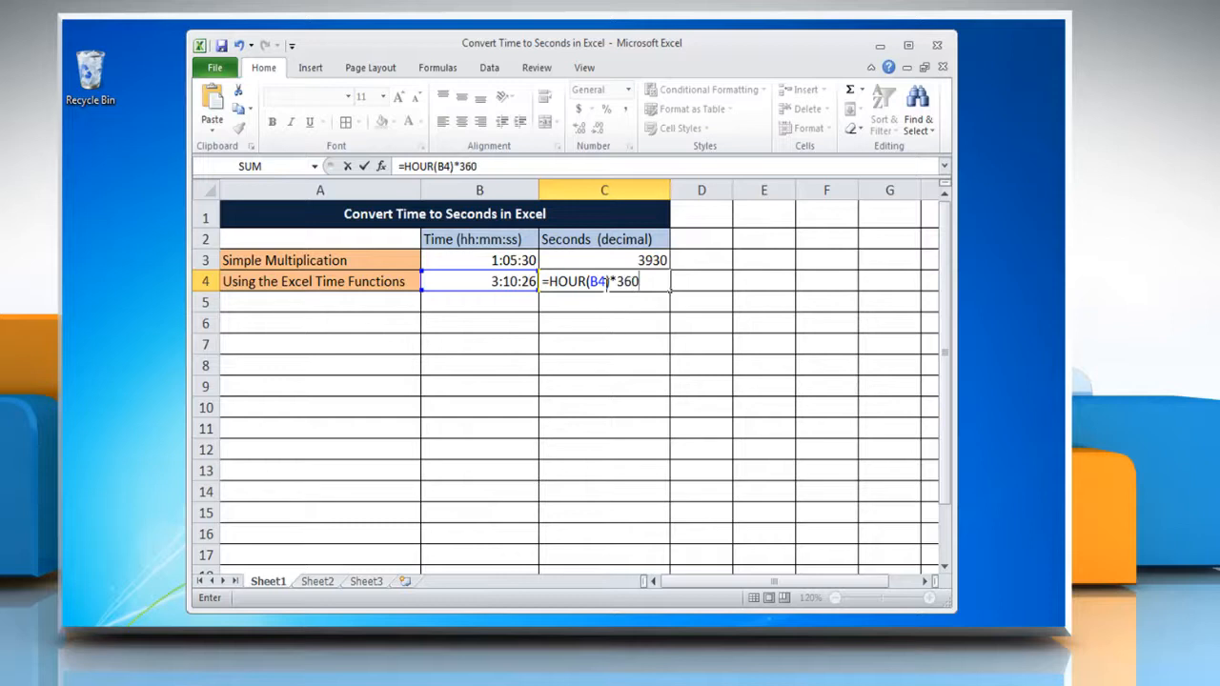
{"action": "type", "text": "0 + MINUT"}
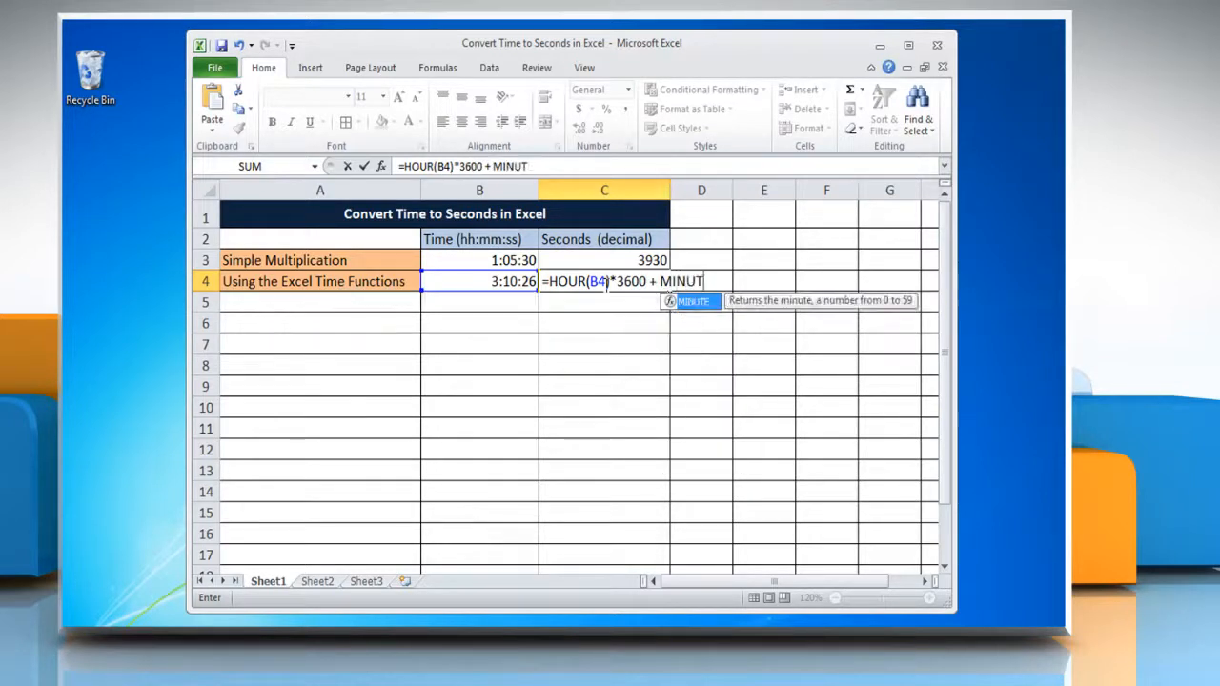
{"action": "type", "text": "E(B"}
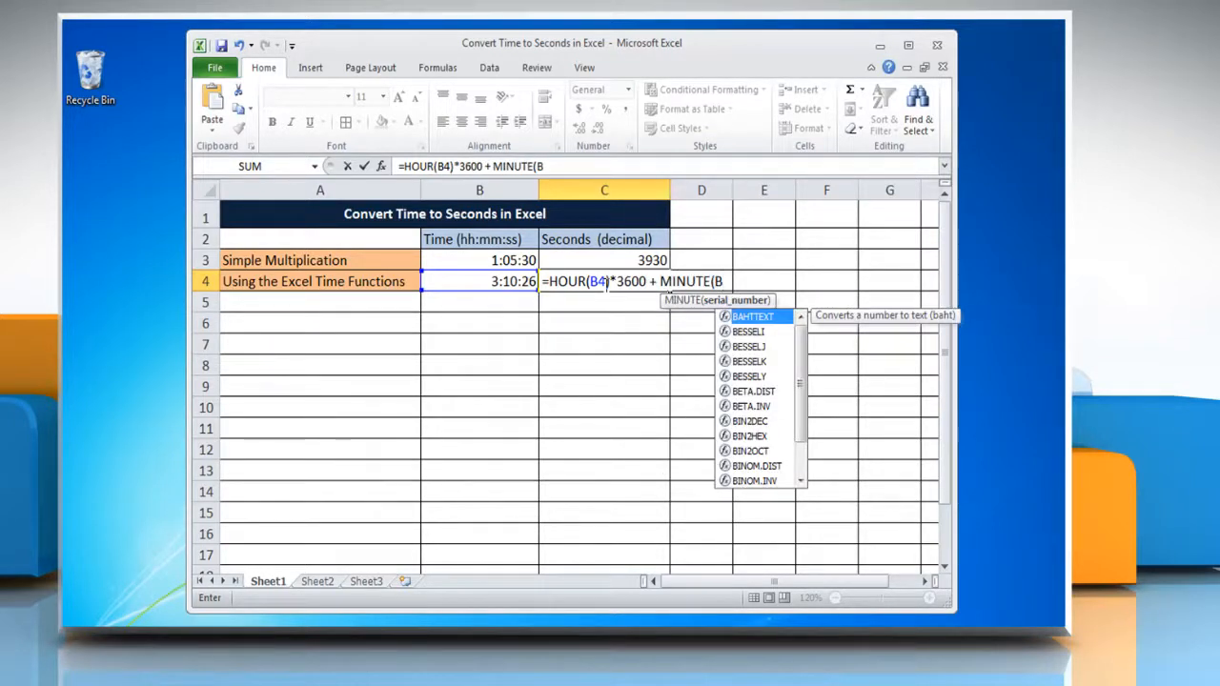
{"action": "type", "text": "4"}
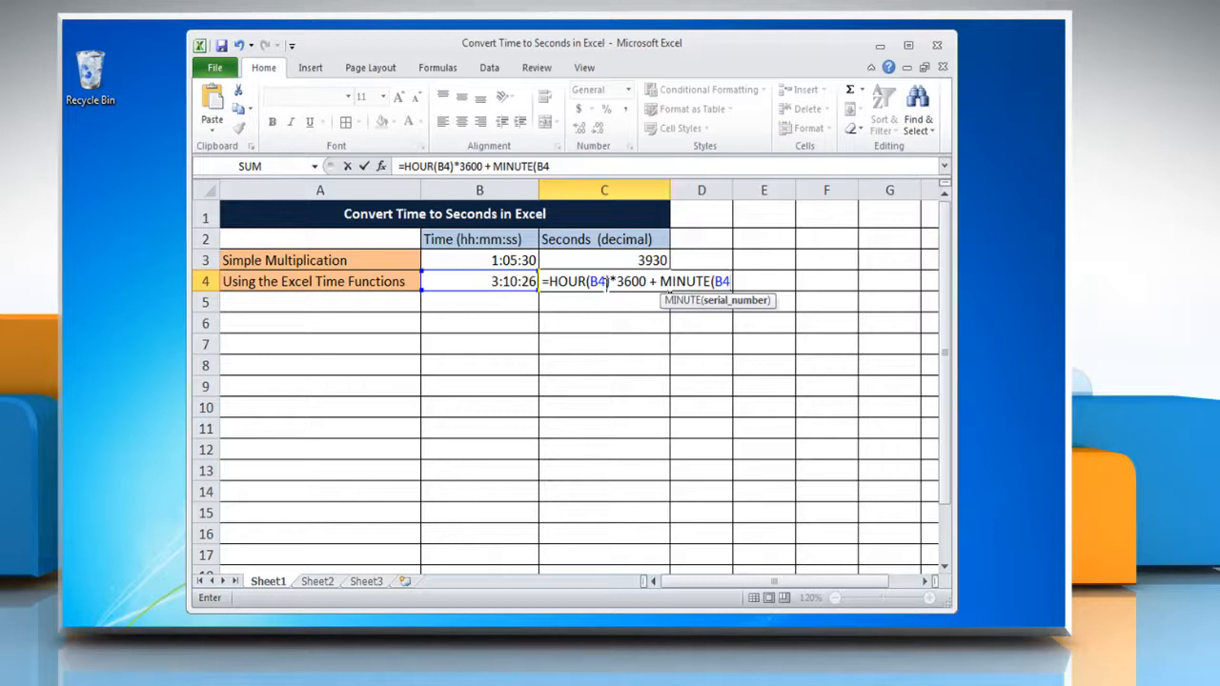
{"action": "type", "text": ")*"}
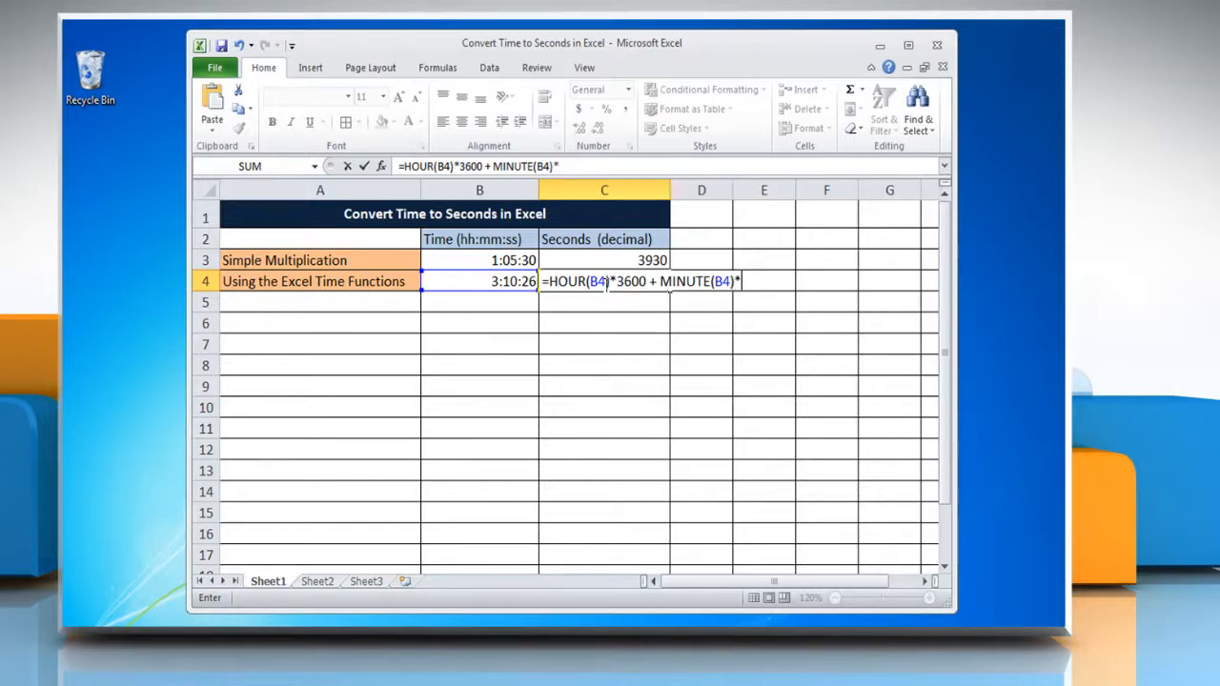
{"action": "type", "text": "60 +"}
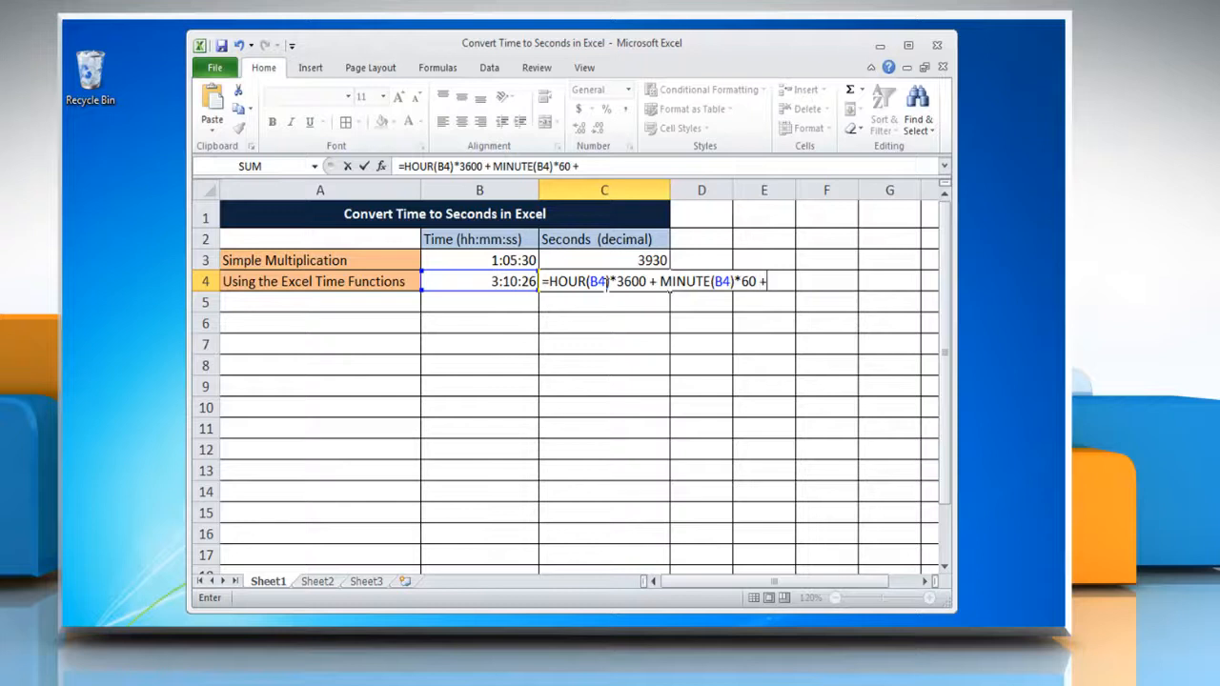
{"action": "type", "text": "SECOND("}
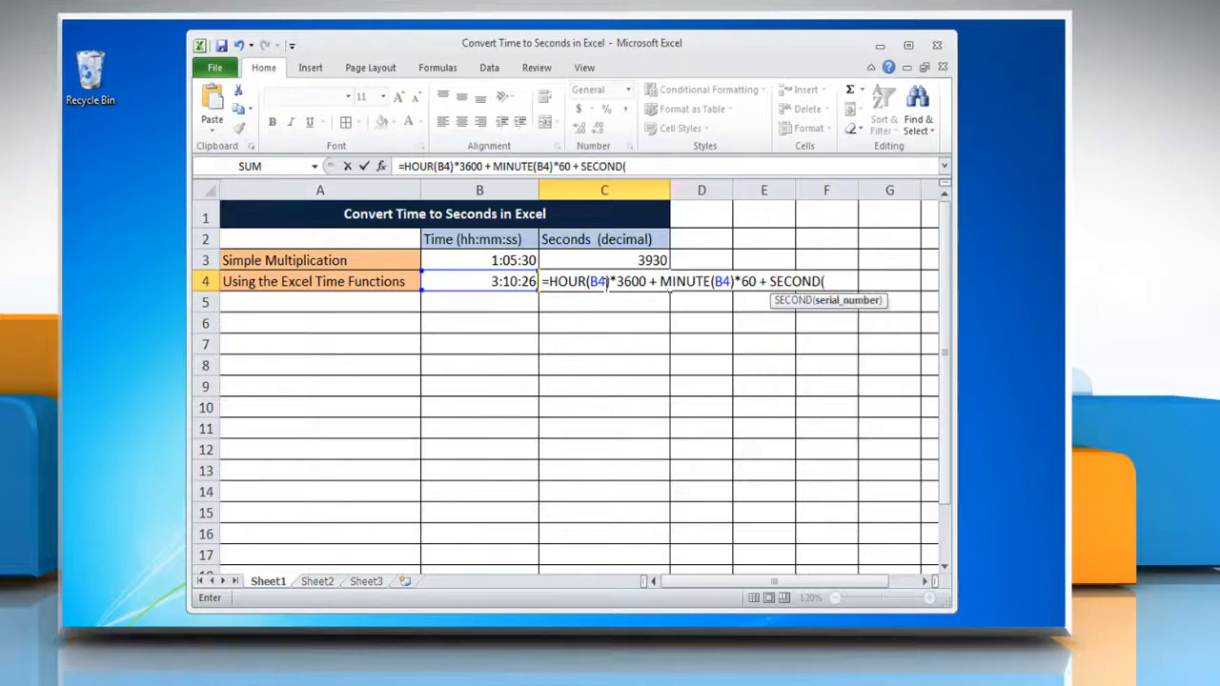
{"action": "type", "text": "B4"}
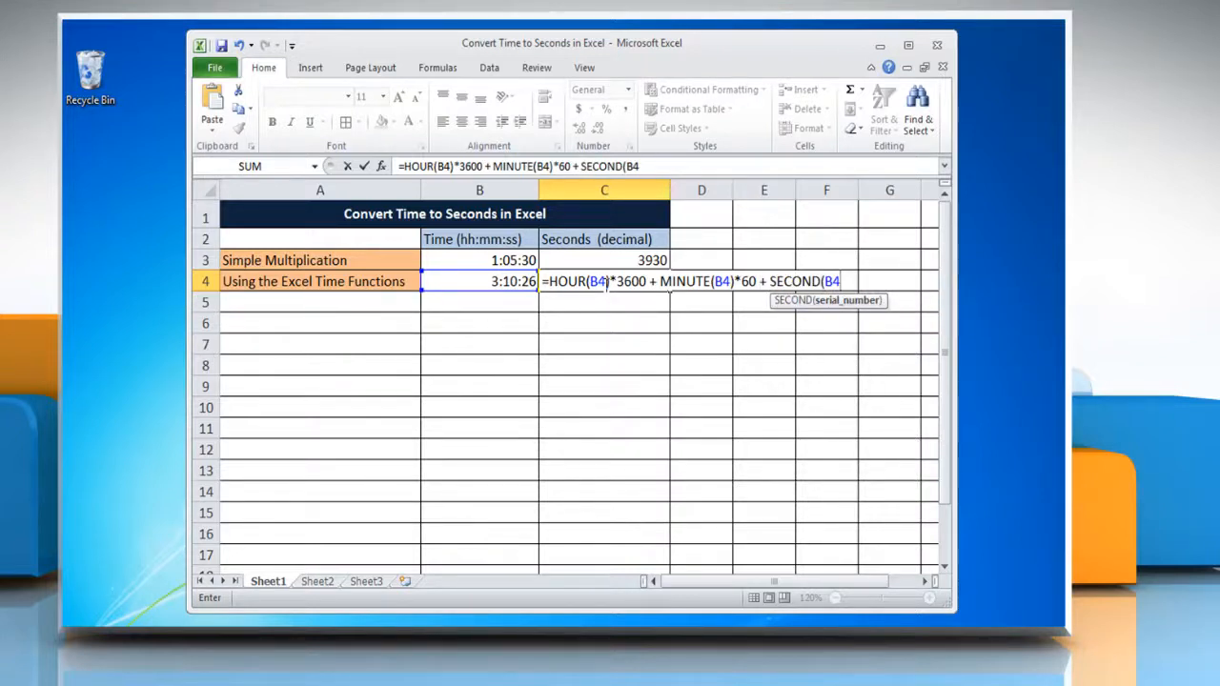
{"action": "type", "text": ")"}
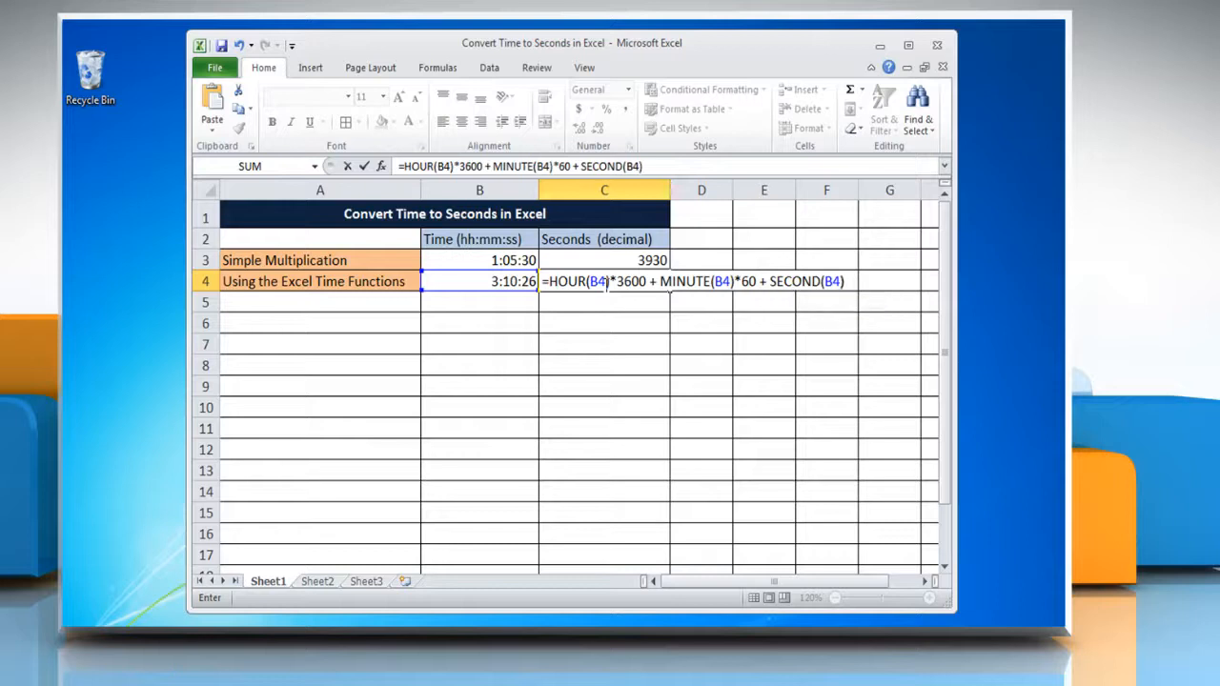
{"action": "key", "text": "Return"}
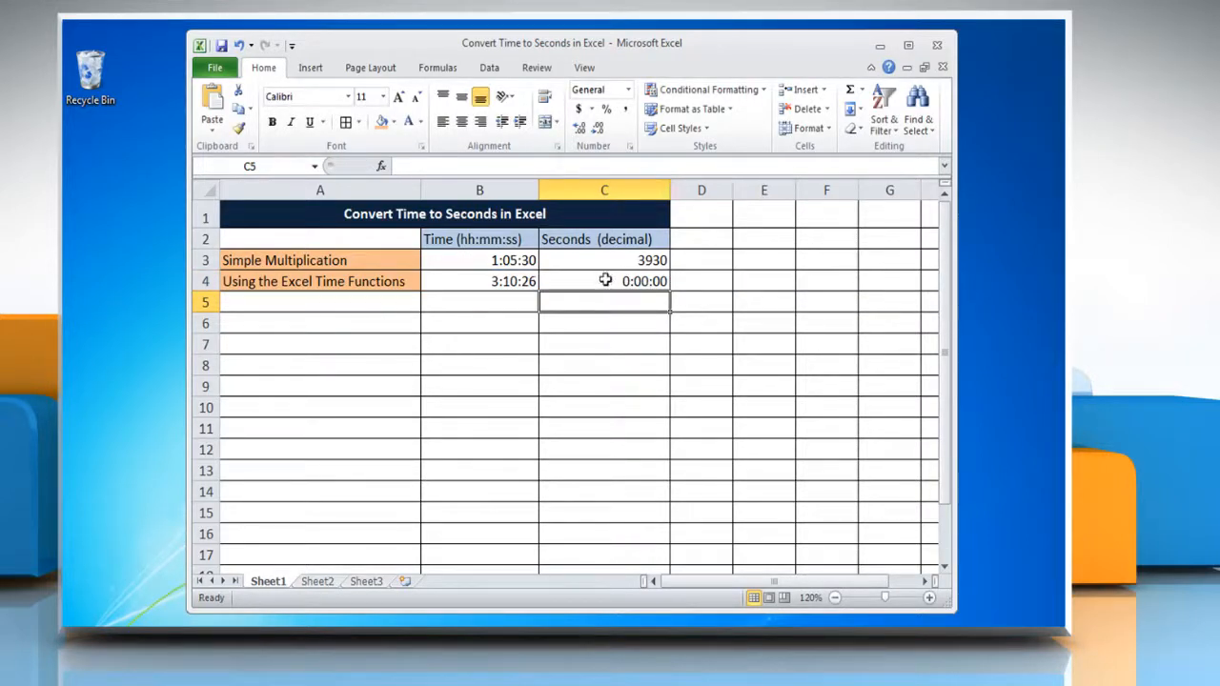
{"action": "left_click", "coordinate": [603, 280]}
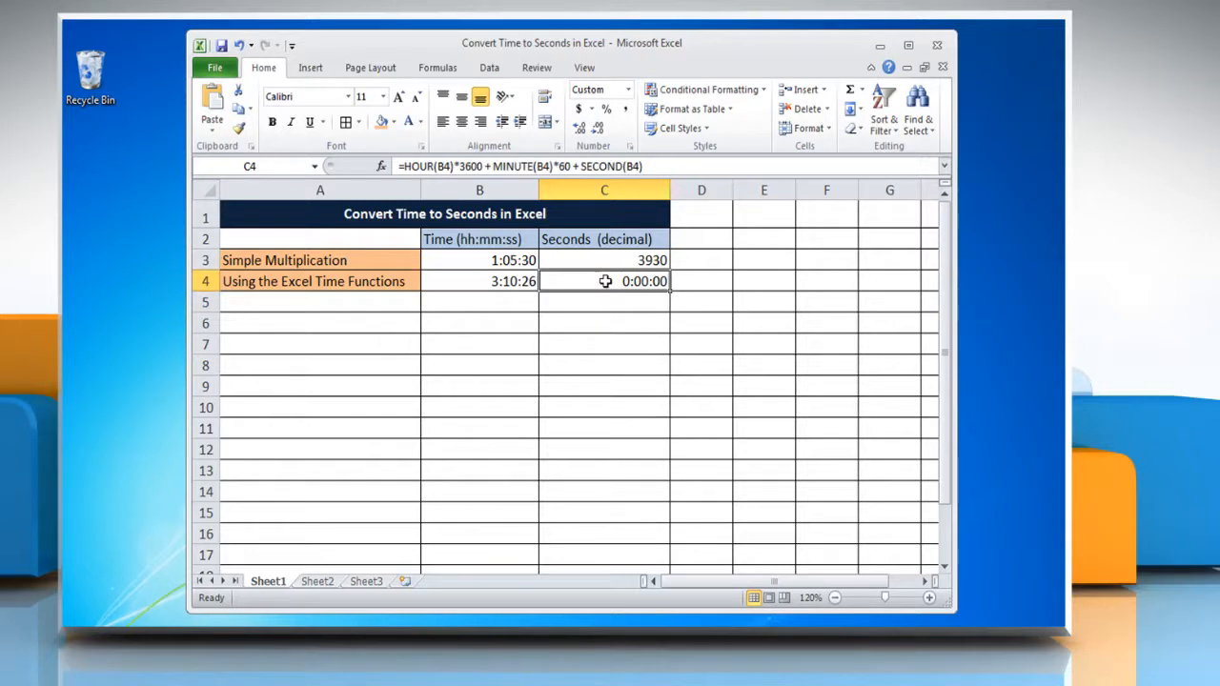